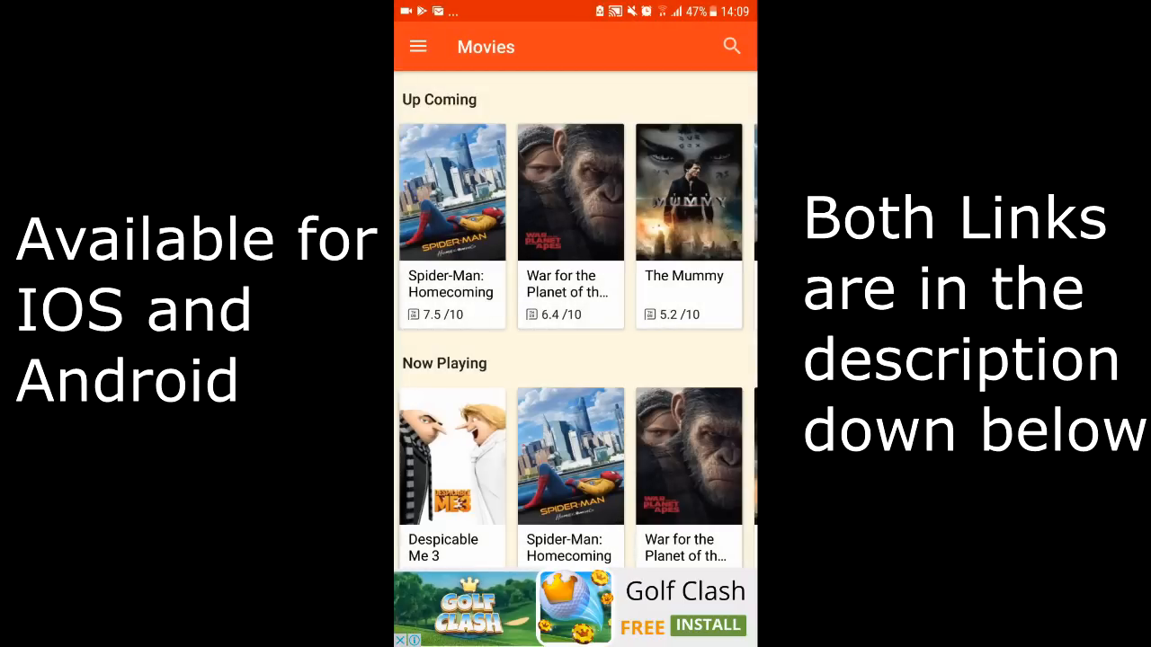
# Step: Scroll the Movie Show home screen and toggle the app's side menu
pyautogui.scroll(-3)
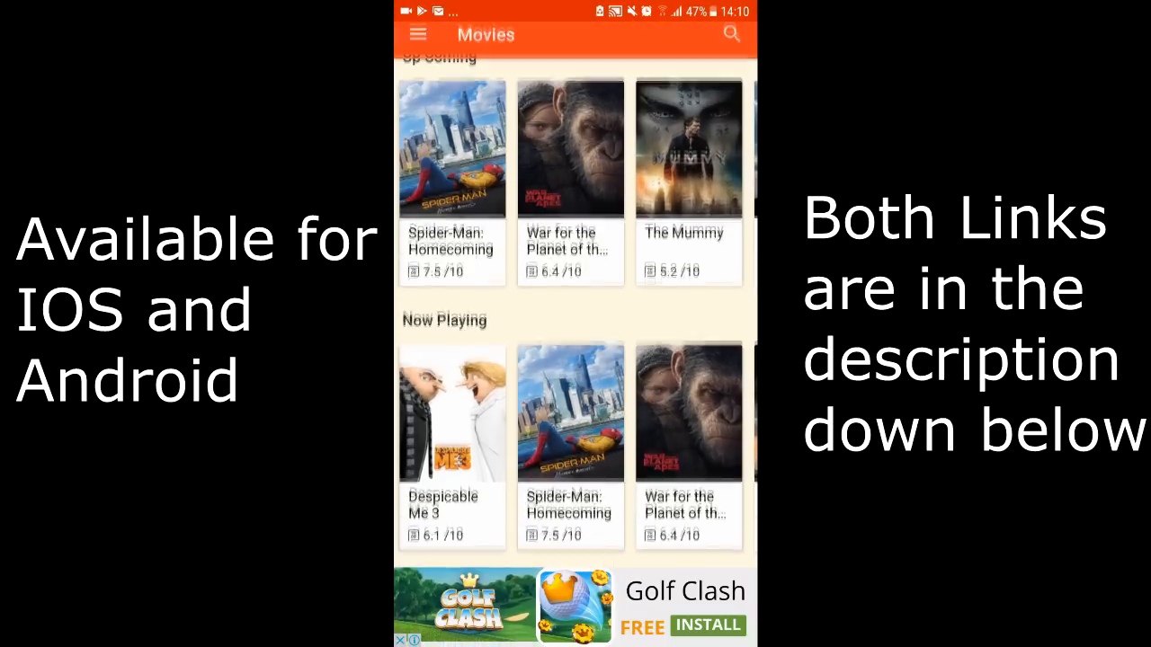
pyautogui.scroll(-3)
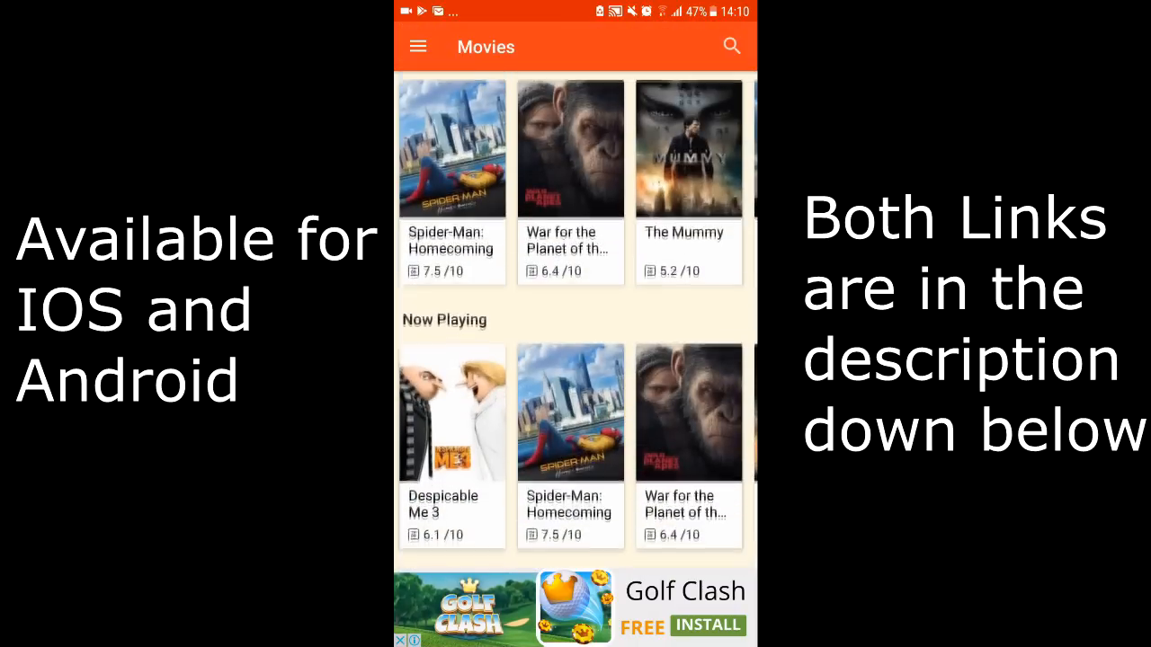
pyautogui.click(417, 45)
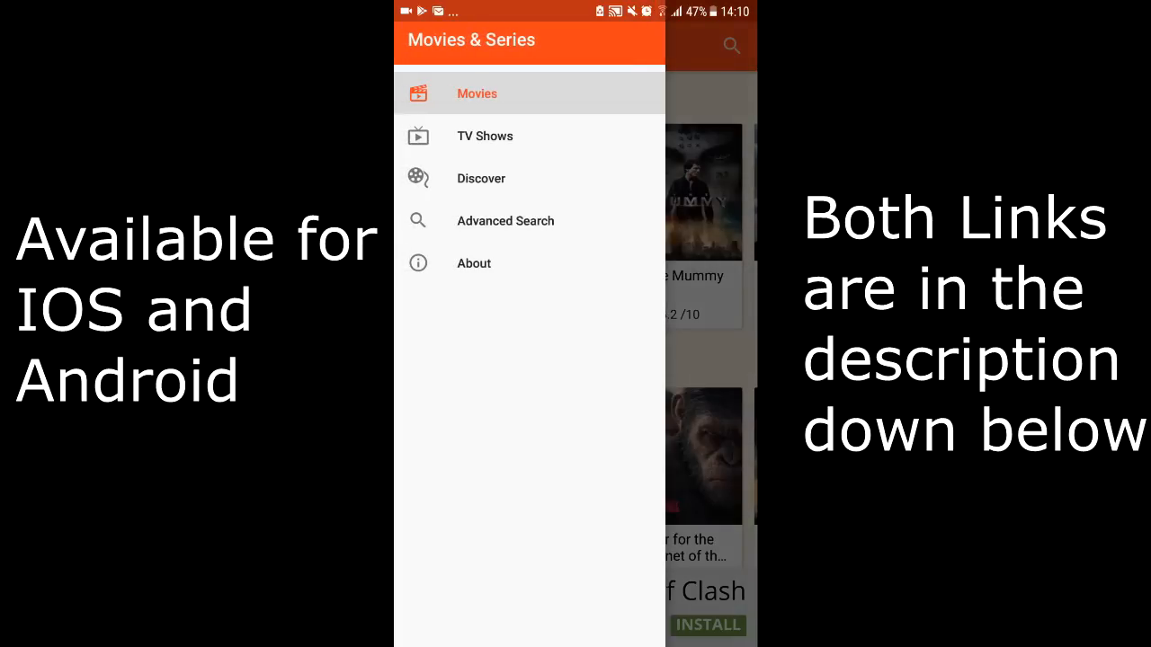
pyautogui.click(485, 136)
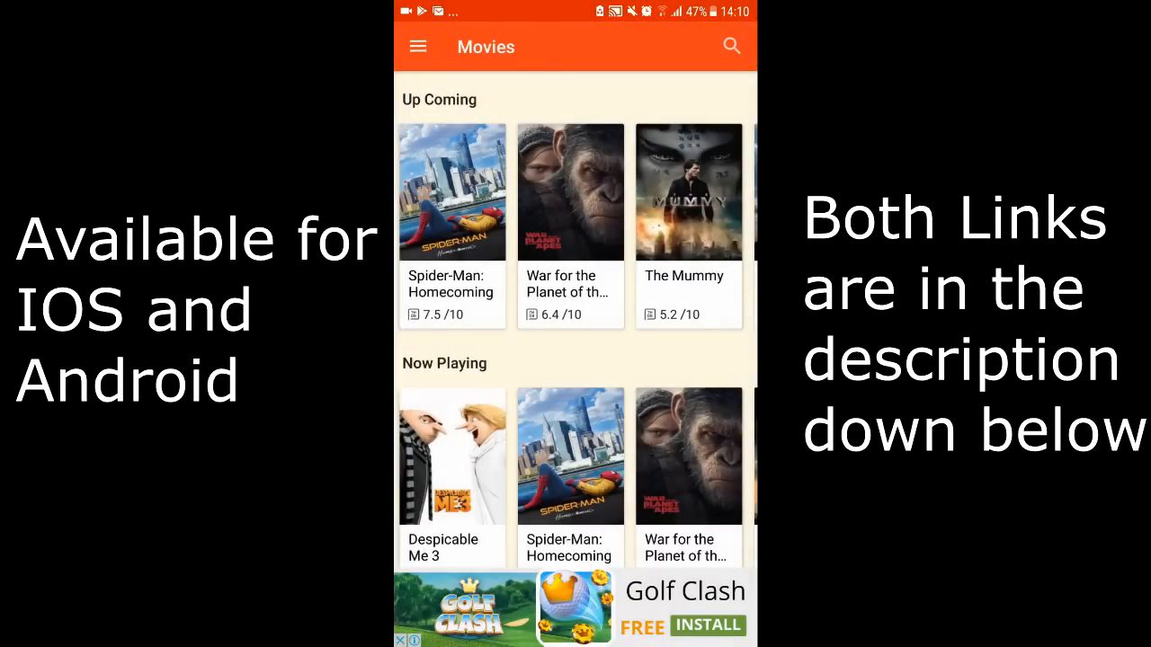
pyautogui.click(417, 46)
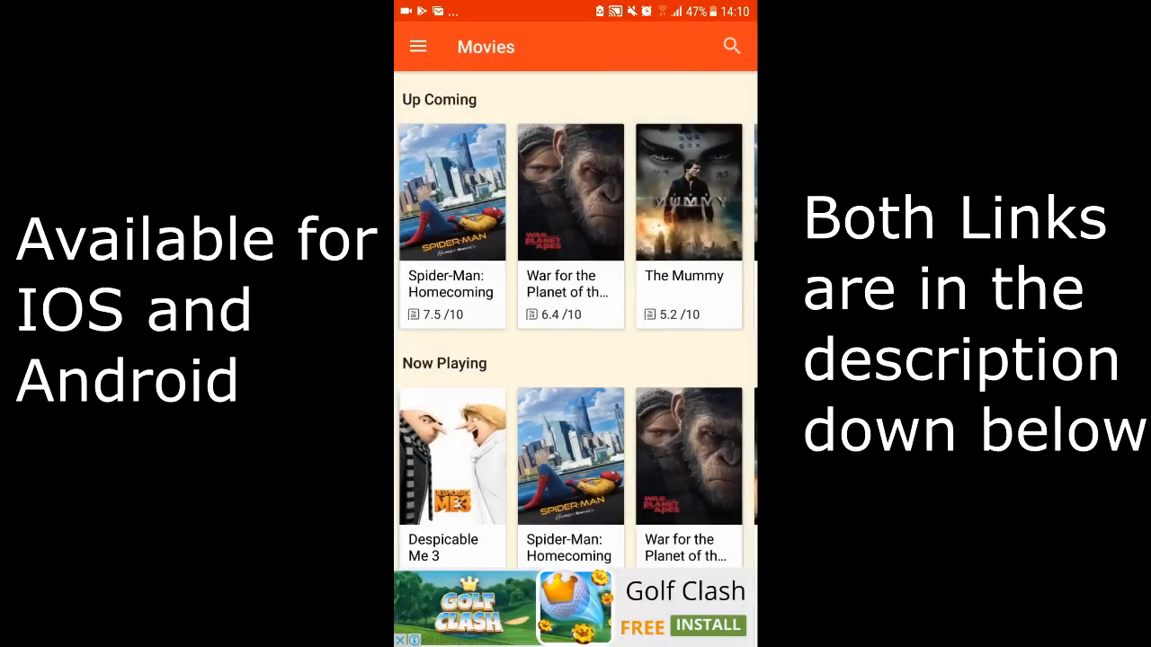
# Step: Open Spider-Man: Homecoming and scroll through its ratings, cast and crew
pyautogui.click(451, 193)
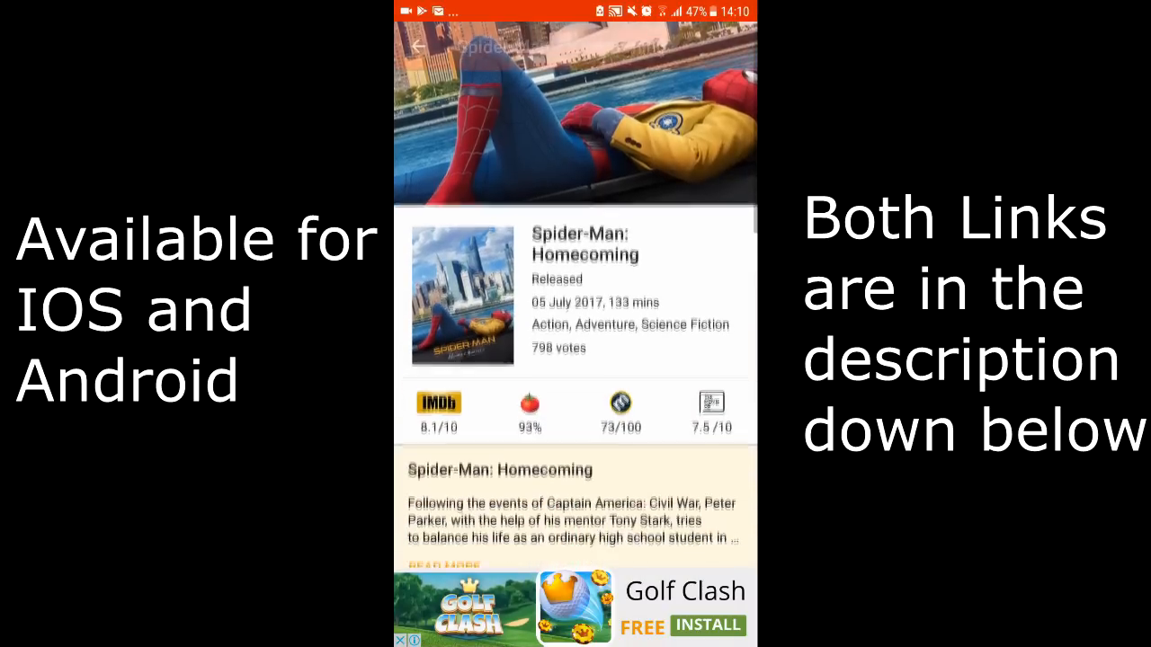
pyautogui.scroll(-3)
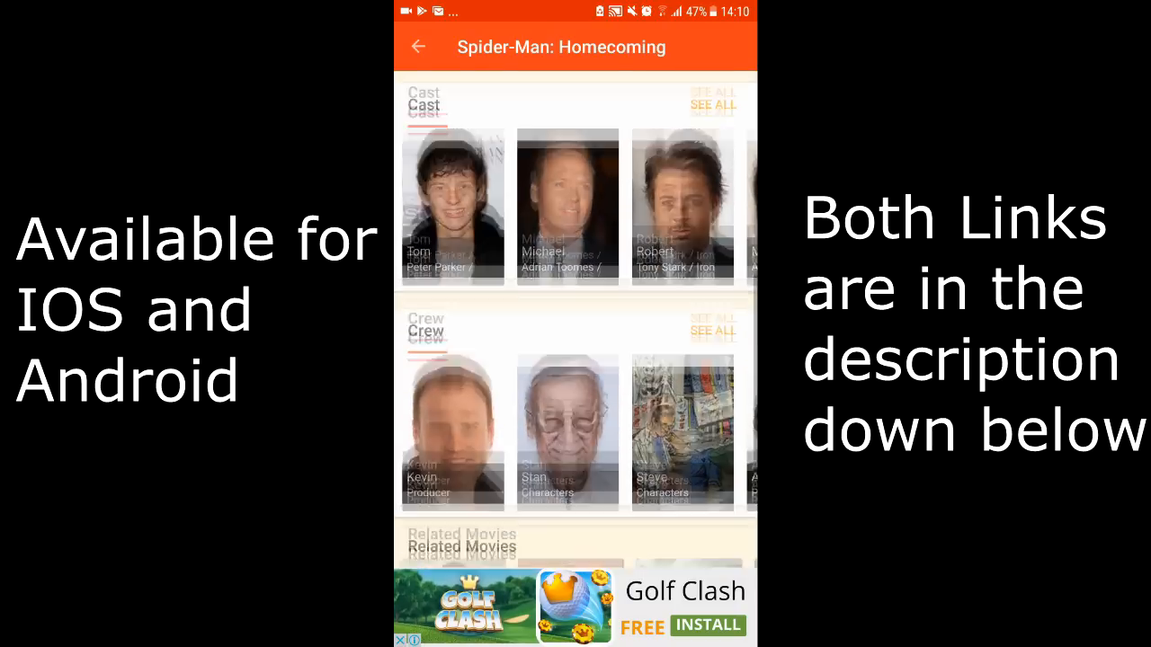
pyautogui.scroll(-3)
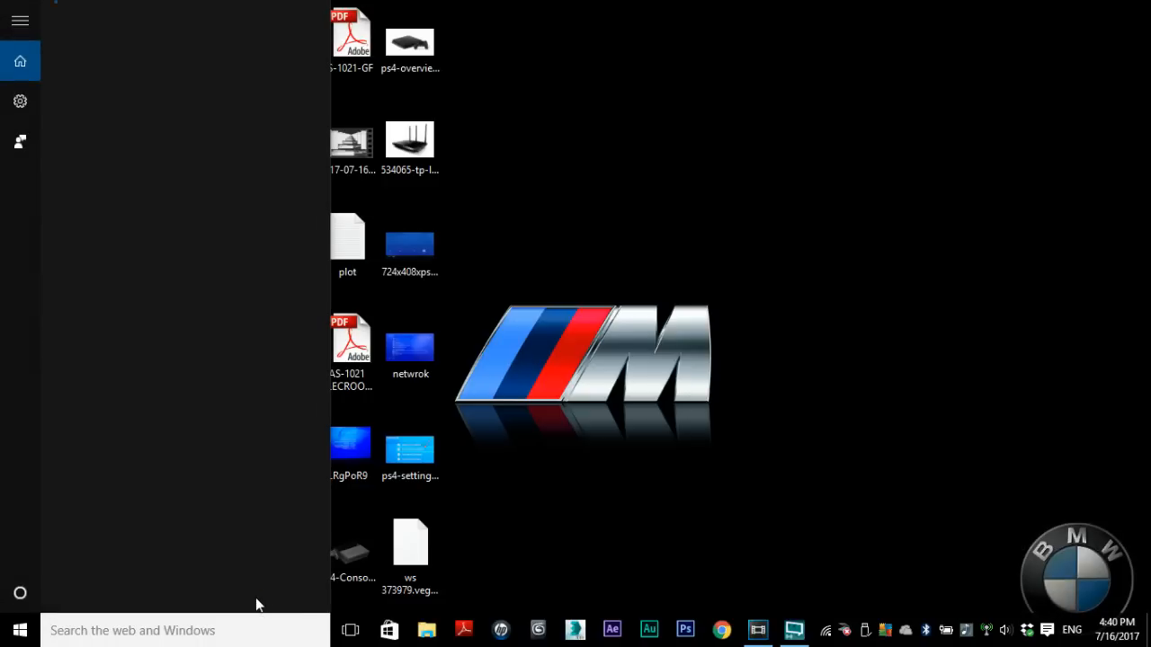
# Step: Run ipconfig in Command Prompt, find default gateway 192.168.1.1, then minimise it
pyautogui.write('cmd')
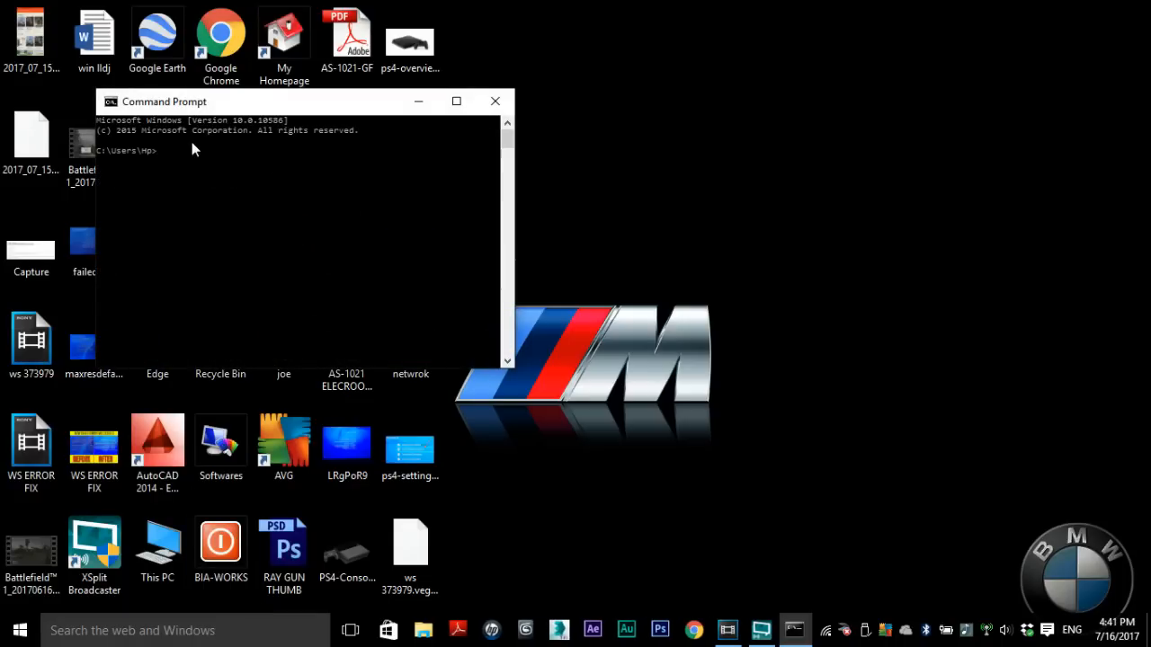
pyautogui.write('ipconf')
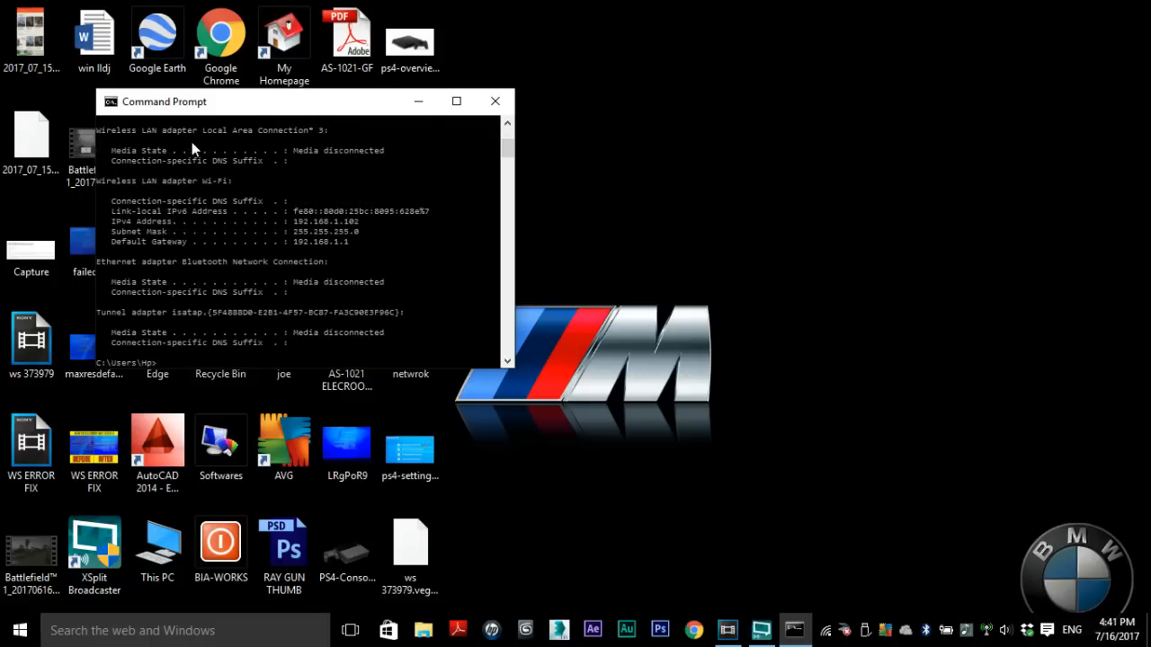
pyautogui.moveTo(328, 255)
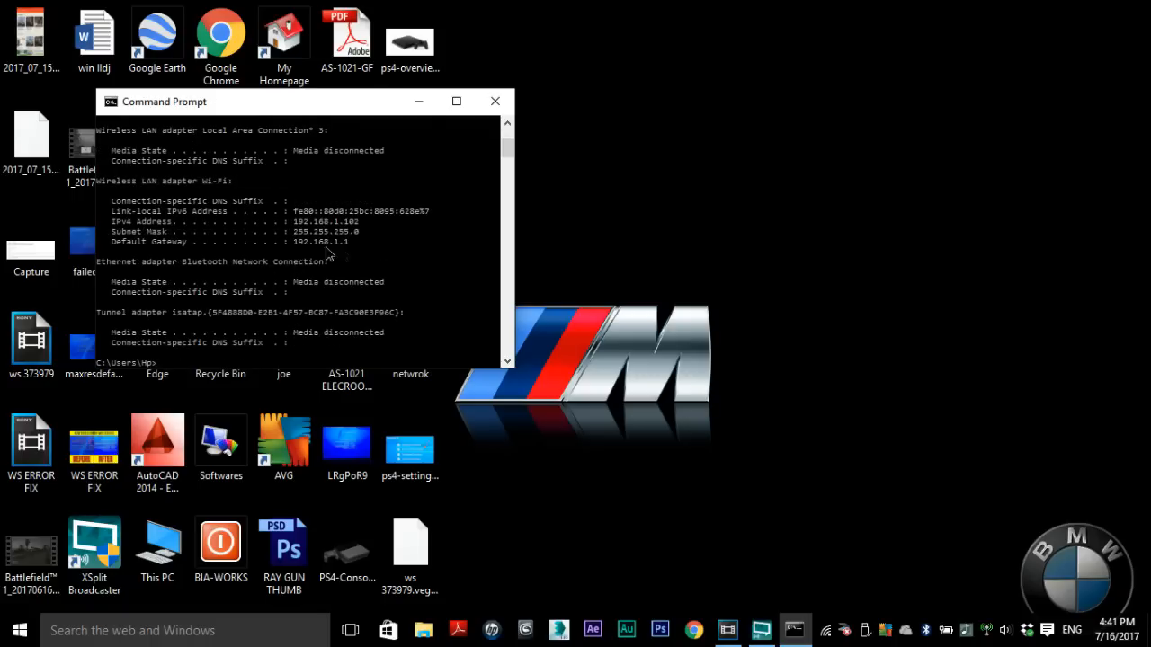
pyautogui.moveTo(350, 248)
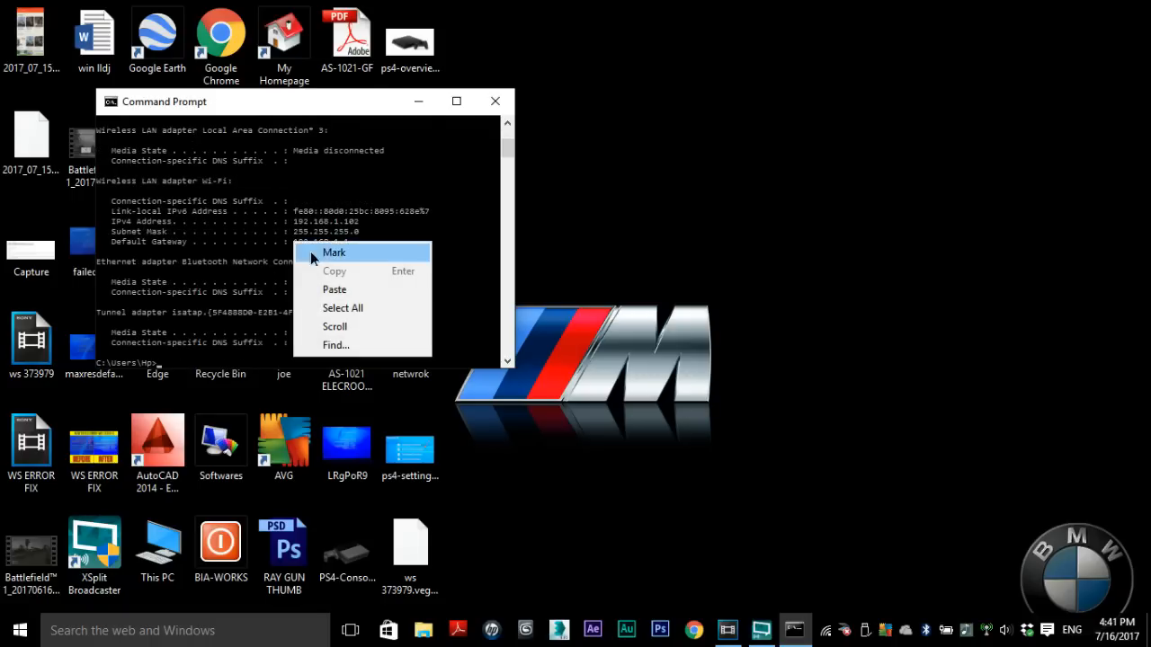
pyautogui.click(333, 251)
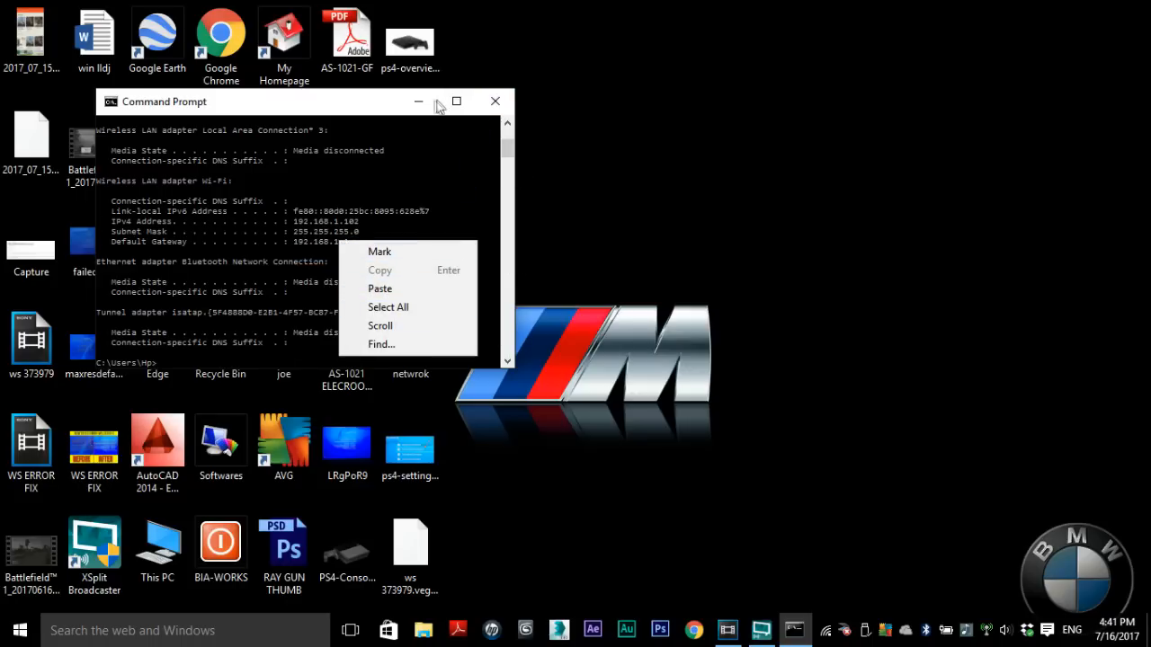
pyautogui.click(494, 101)
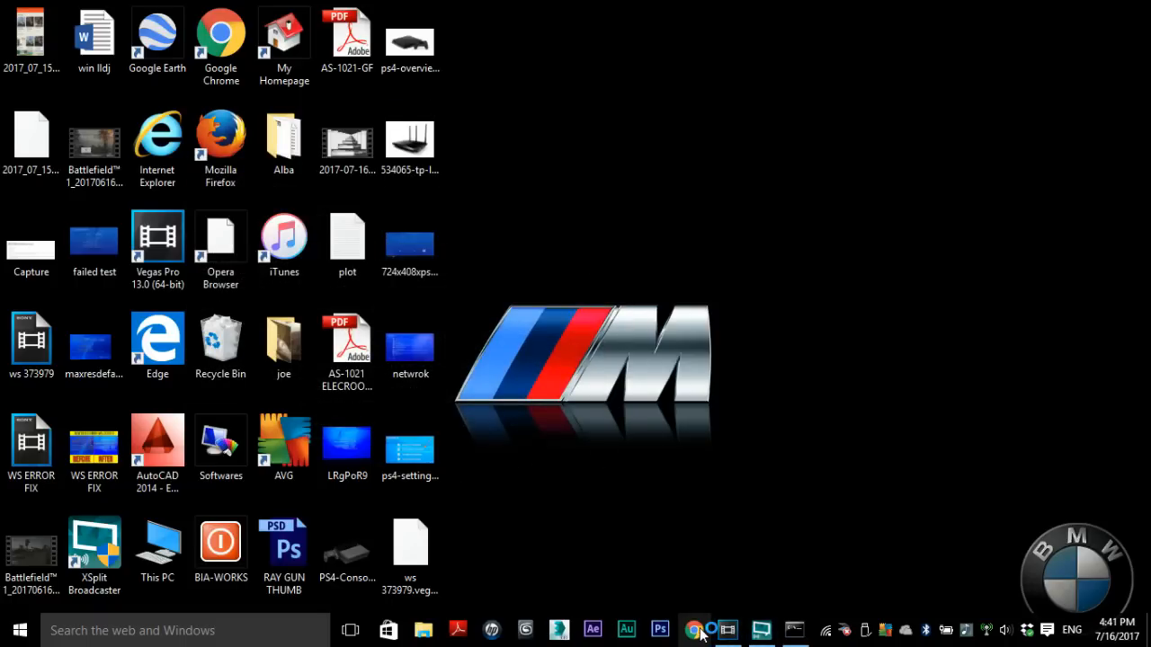
# Step: Log in to the TP-Link router at 192.168.1.1 in Chrome
pyautogui.click(693, 630)
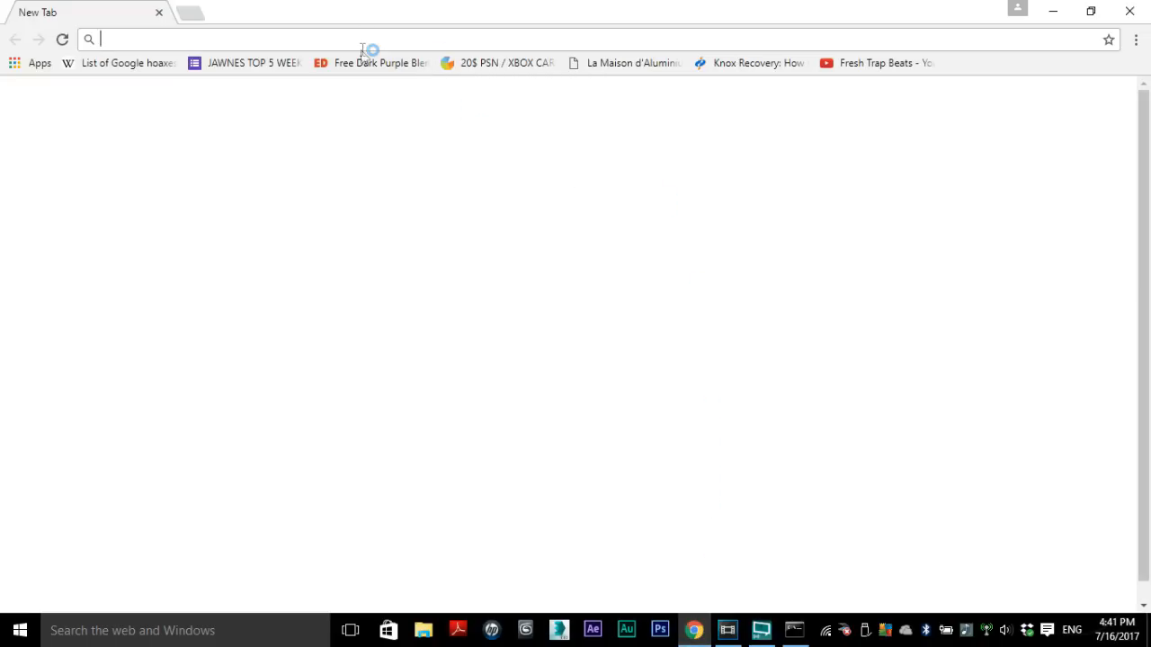
pyautogui.write('192.168.0.1')
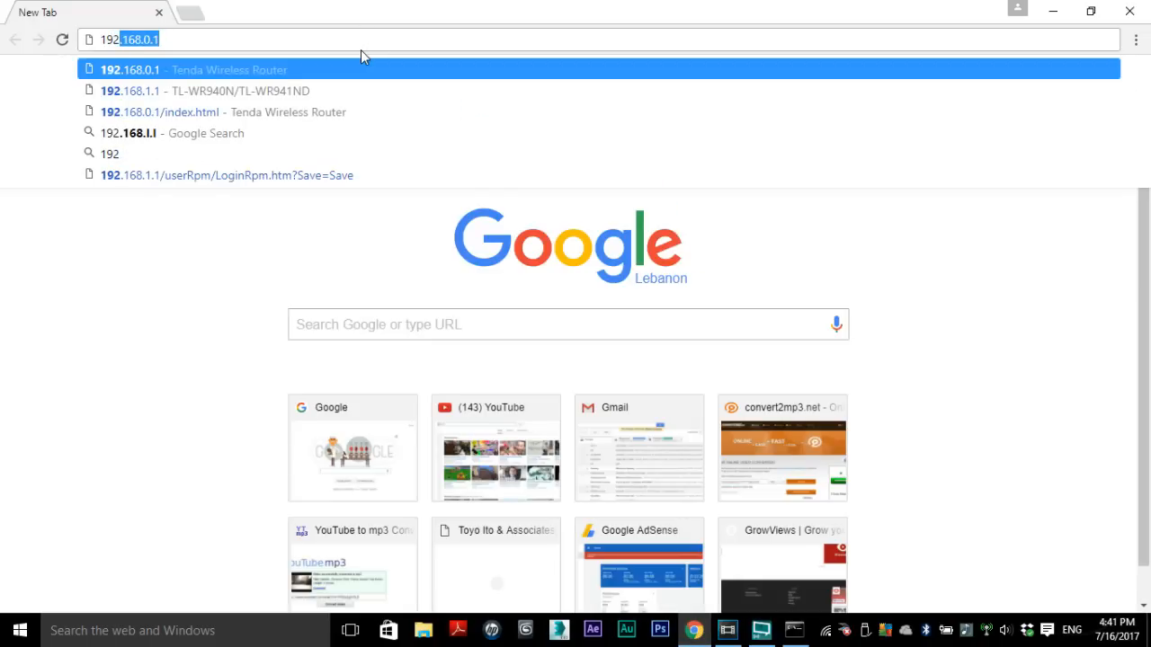
pyautogui.write('192.168.1.1')
pyautogui.write('admin')
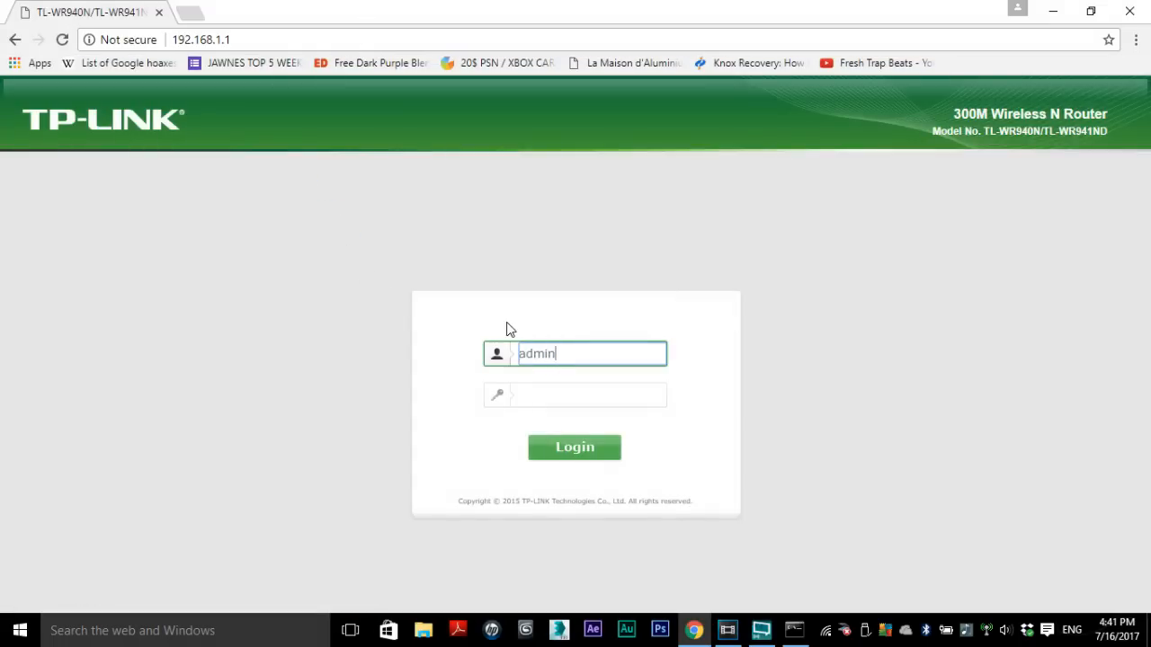
pyautogui.click(574, 447)
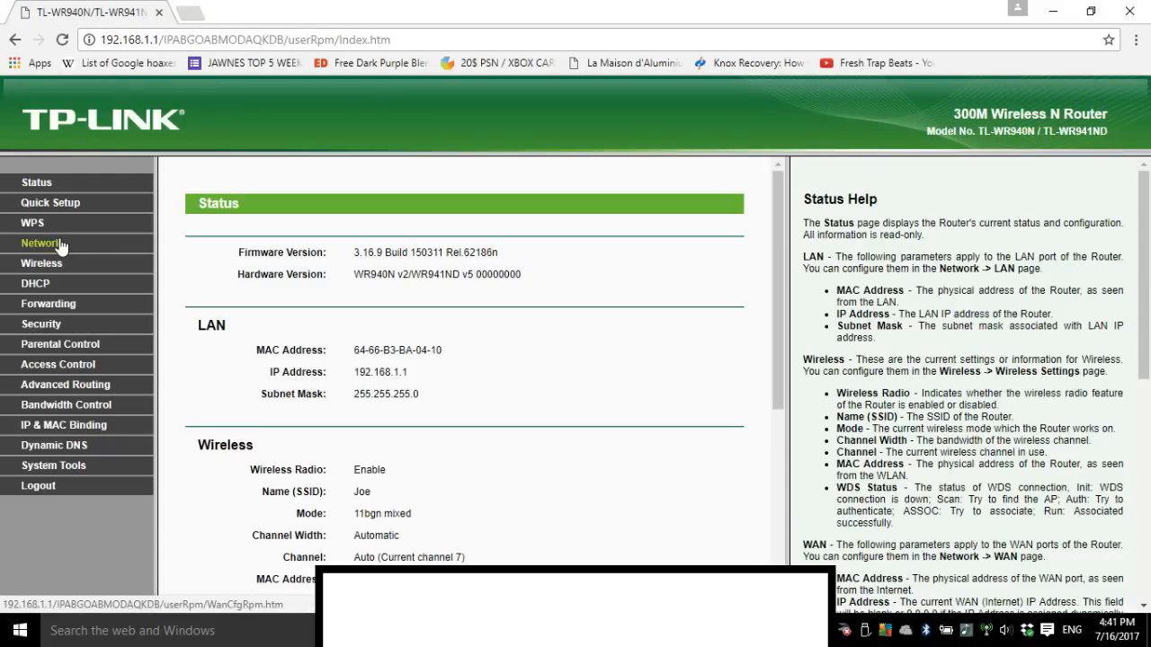
# Step: Edit the WAN MAC Address under Network > MAC Clone and save it
pyautogui.click(41, 242)
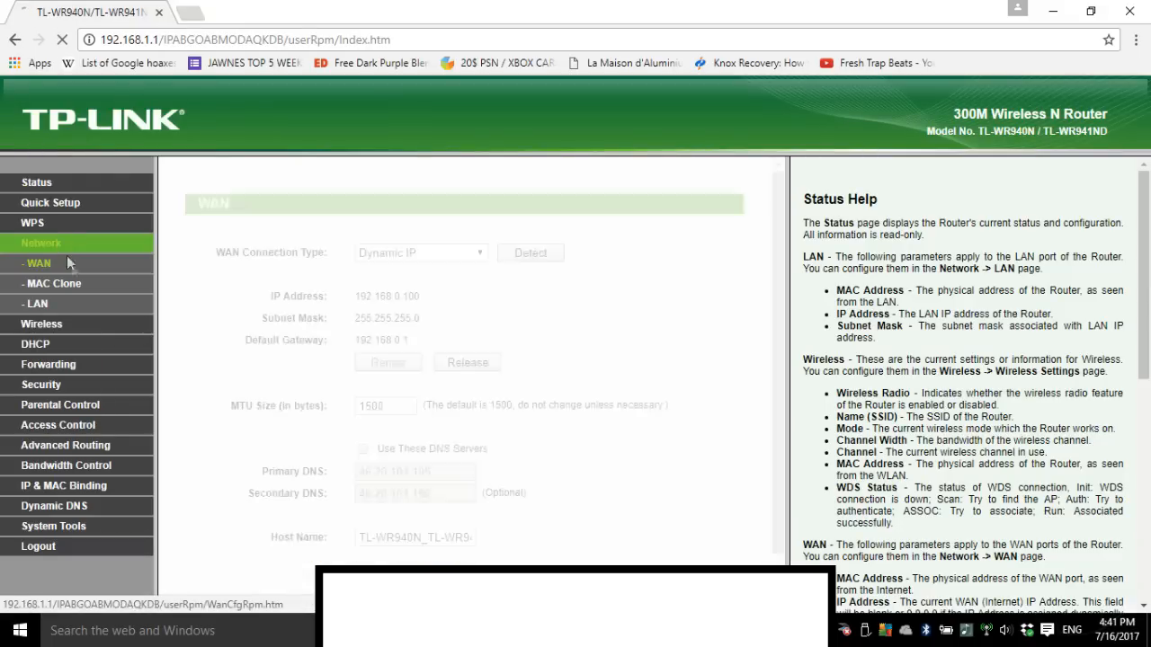
pyautogui.click(52, 283)
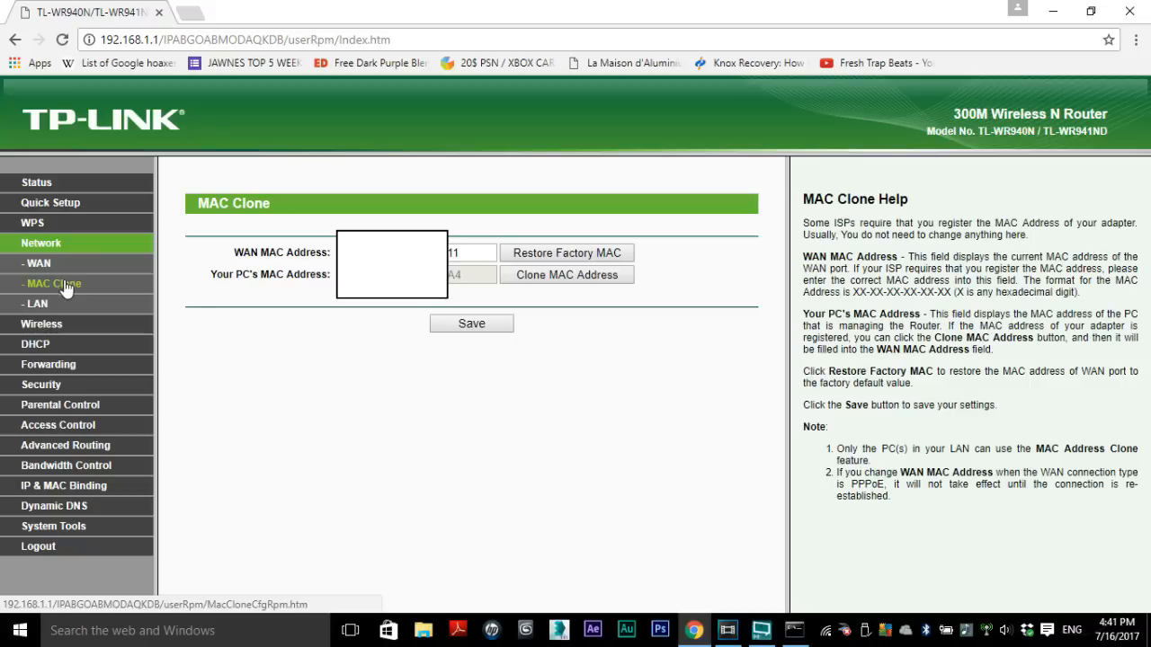
pyautogui.click(467, 253)
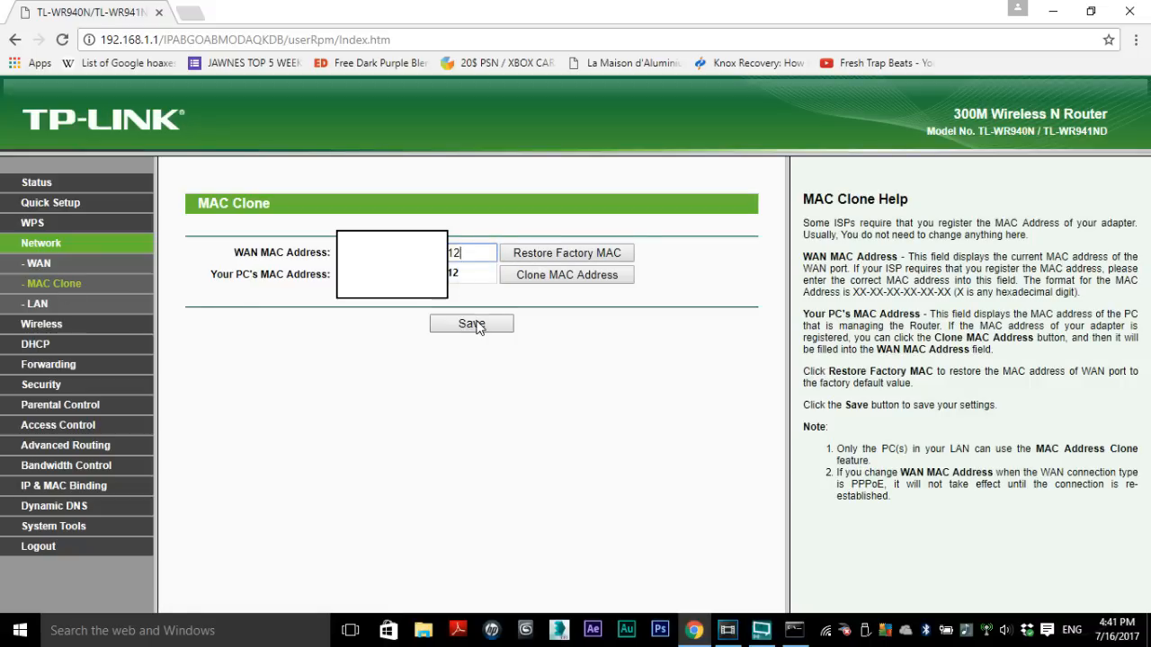
pyautogui.click(471, 324)
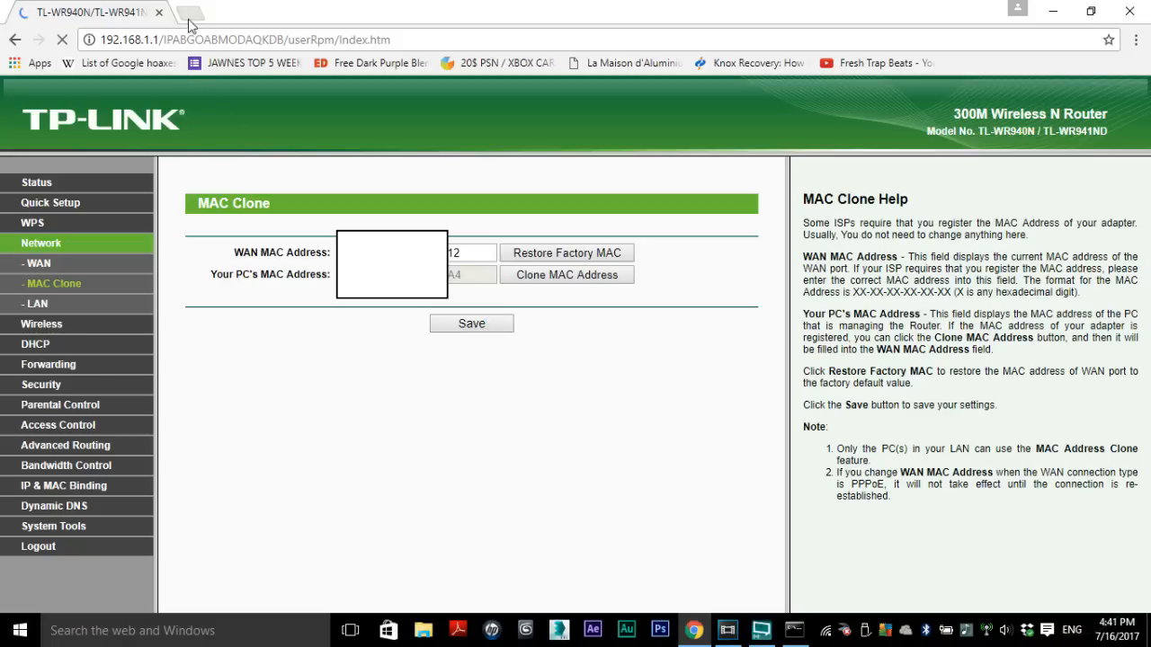
pyautogui.moveTo(190, 16)
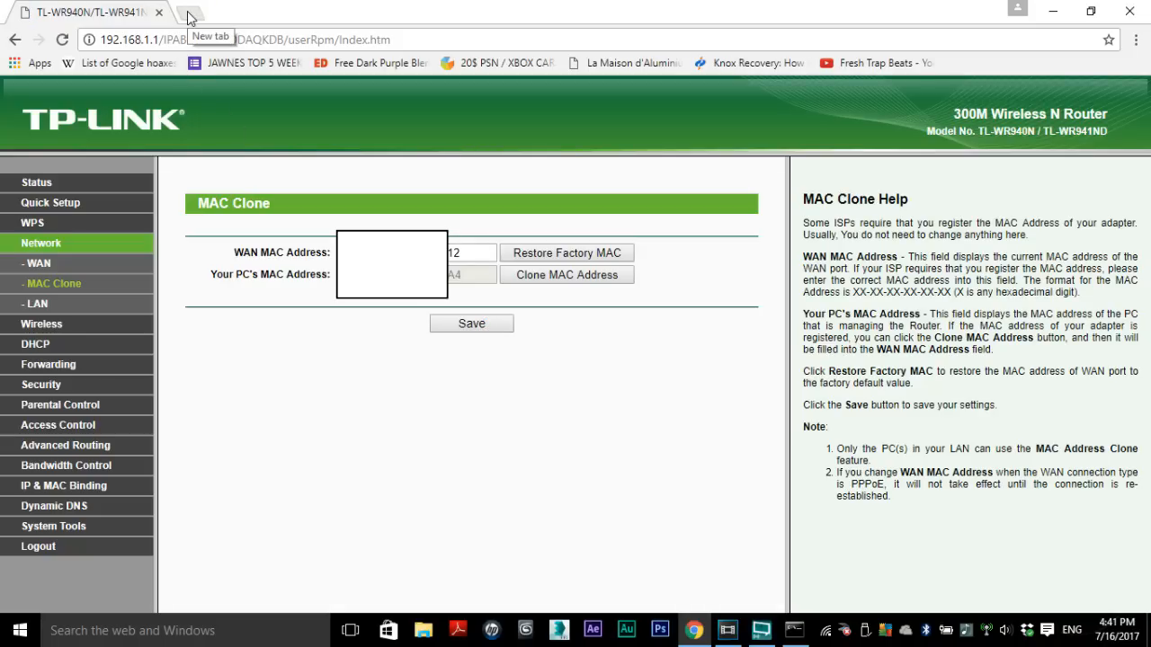
# Step: Log in to the Tenda router in a new tab and reach Administration settings
pyautogui.click(188, 16)
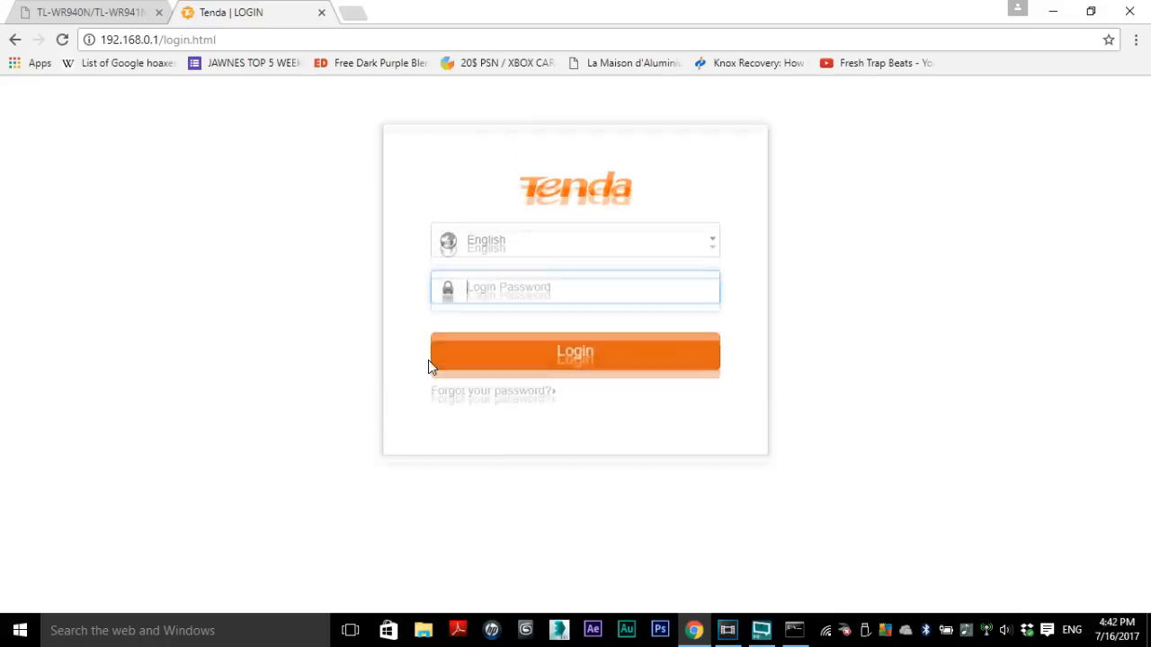
pyautogui.click(575, 351)
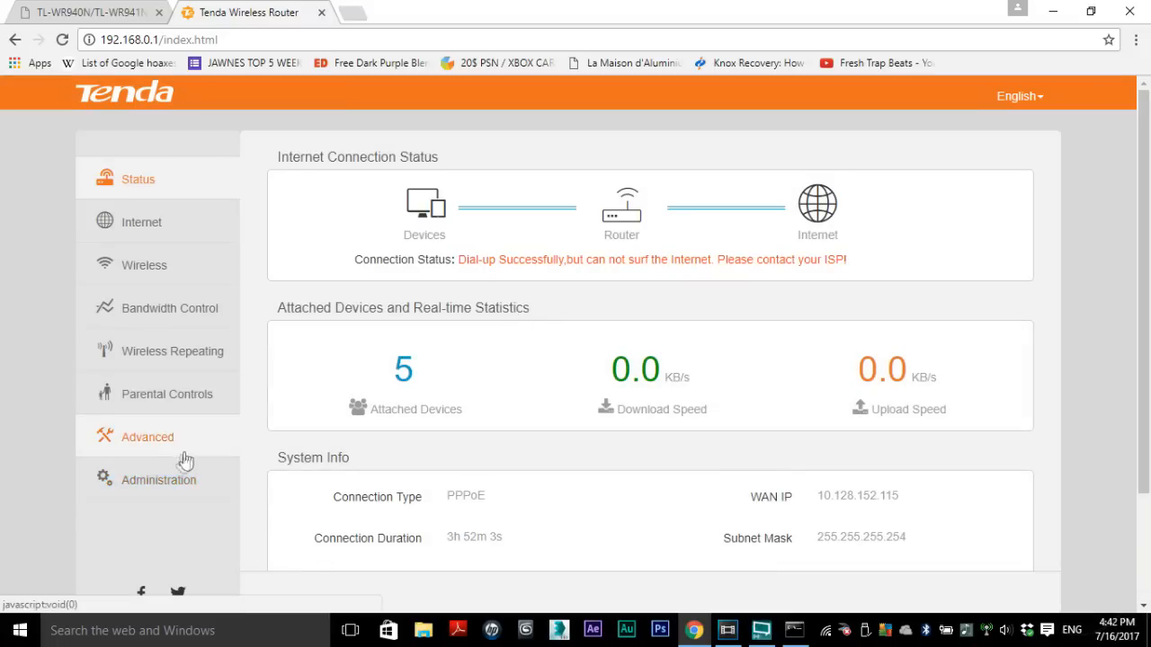
pyautogui.moveTo(208, 448)
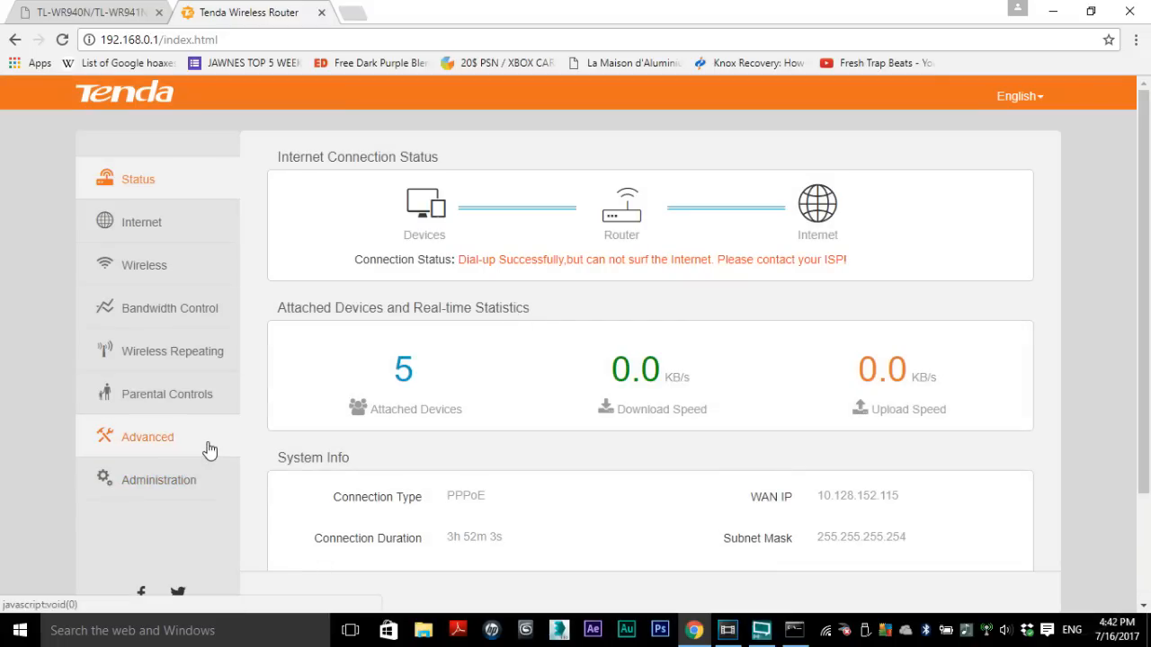
pyautogui.click(147, 436)
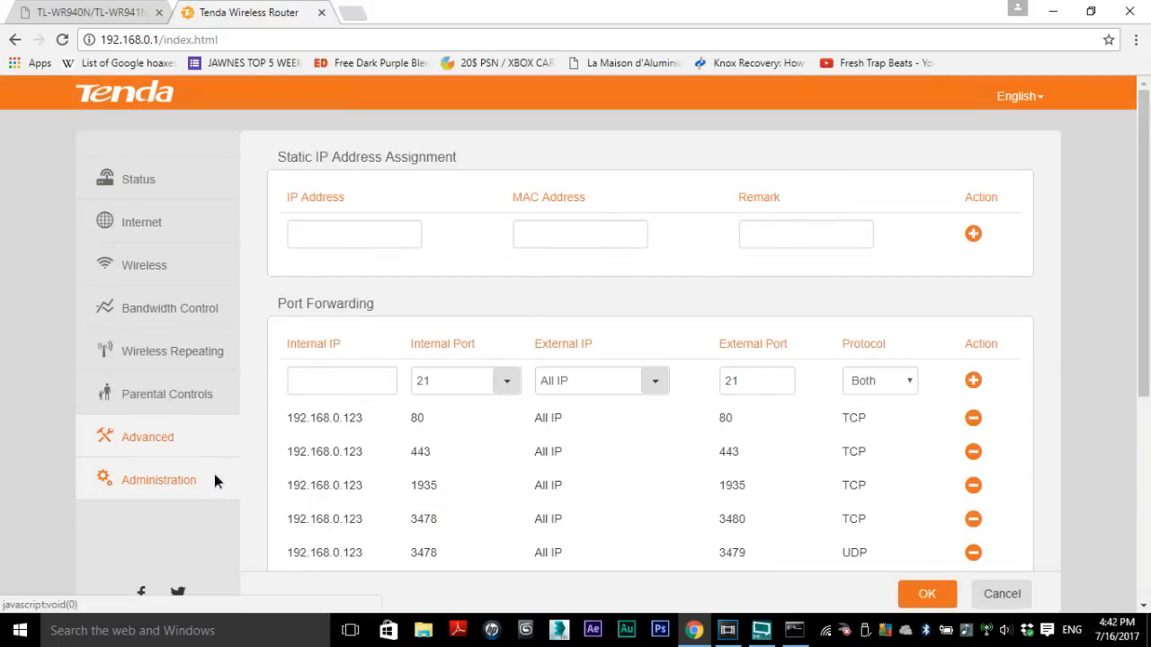
pyautogui.click(159, 480)
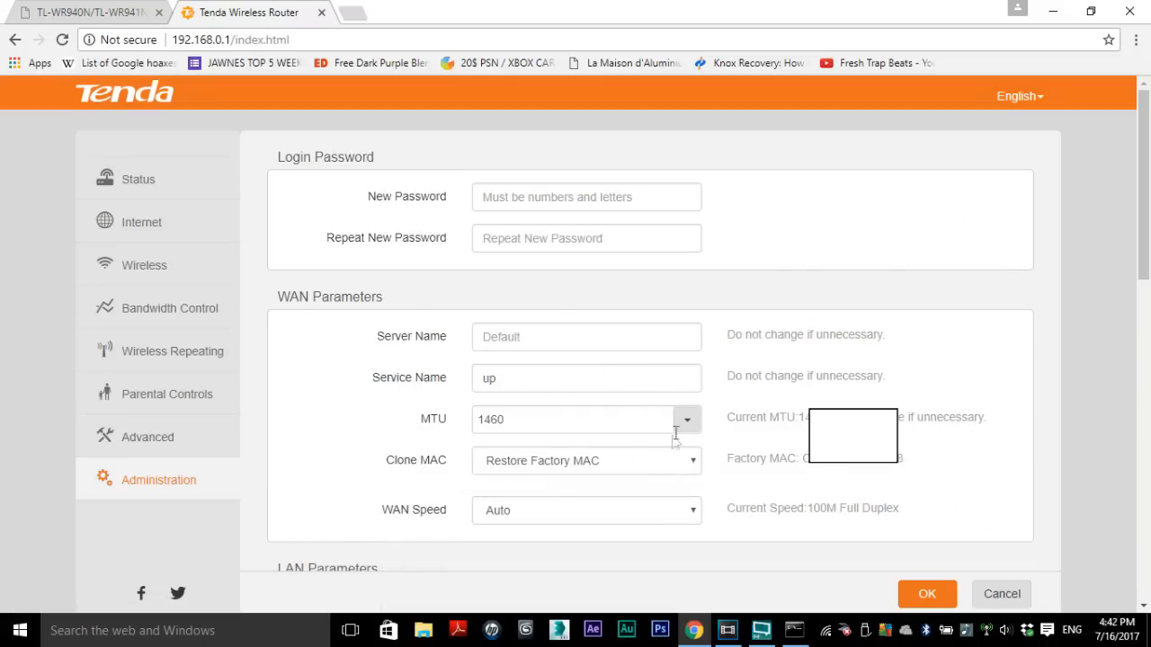
# Step: Set Clone MAC to Manual with the entered address and save
pyautogui.click(586, 460)
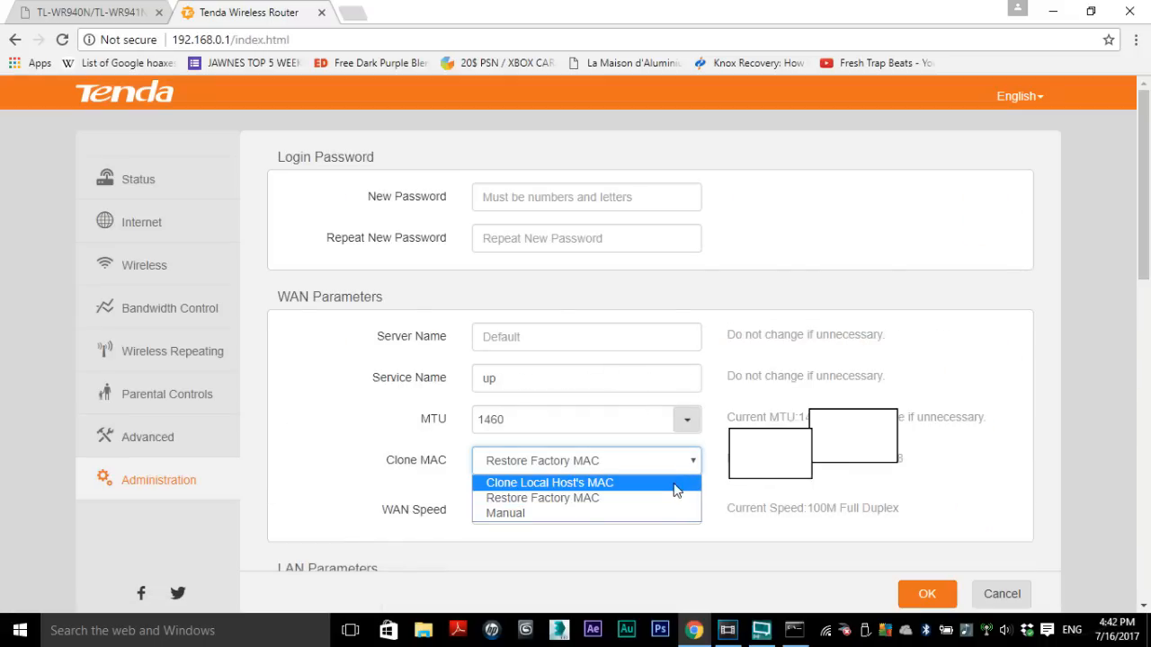
pyautogui.click(505, 513)
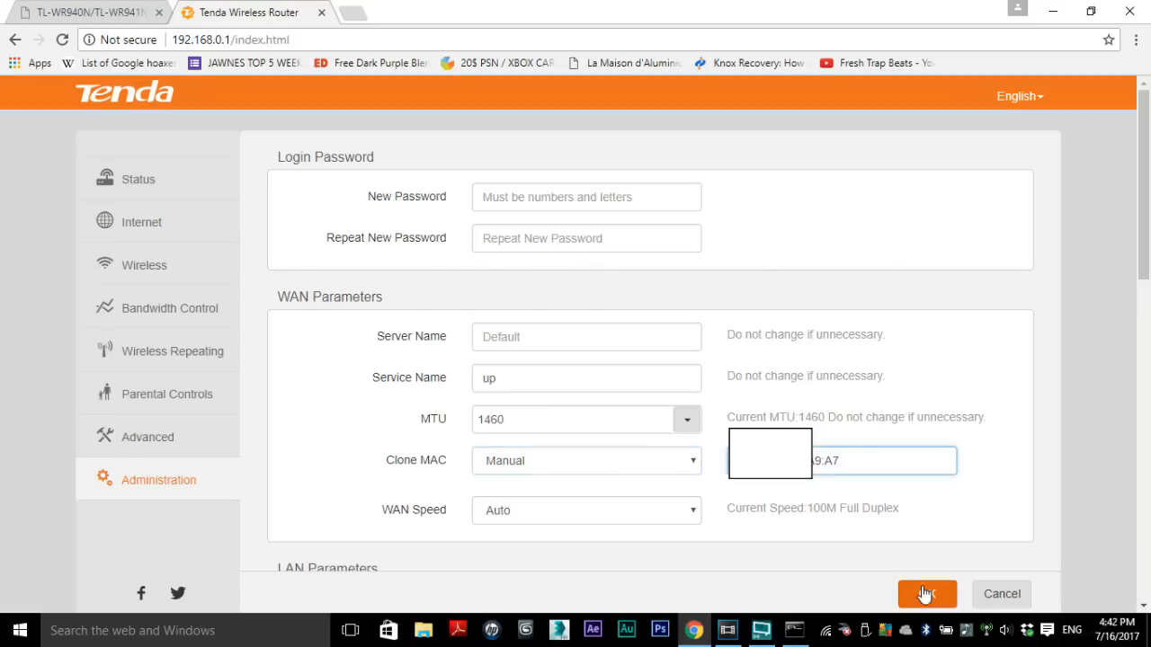
pyautogui.click(927, 593)
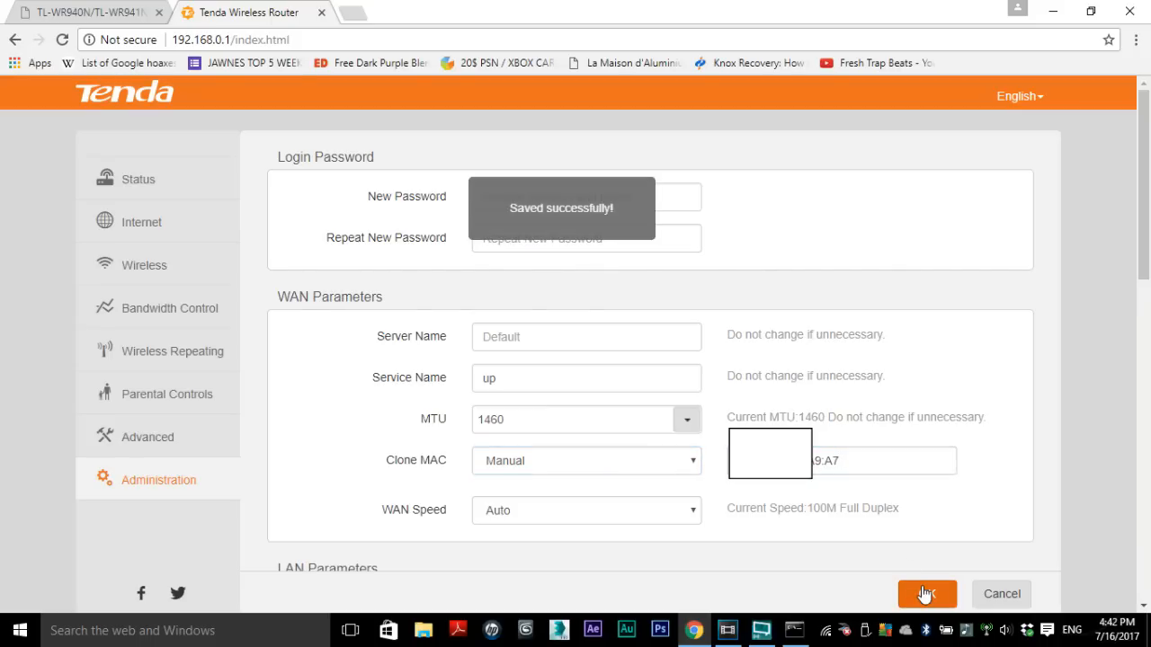